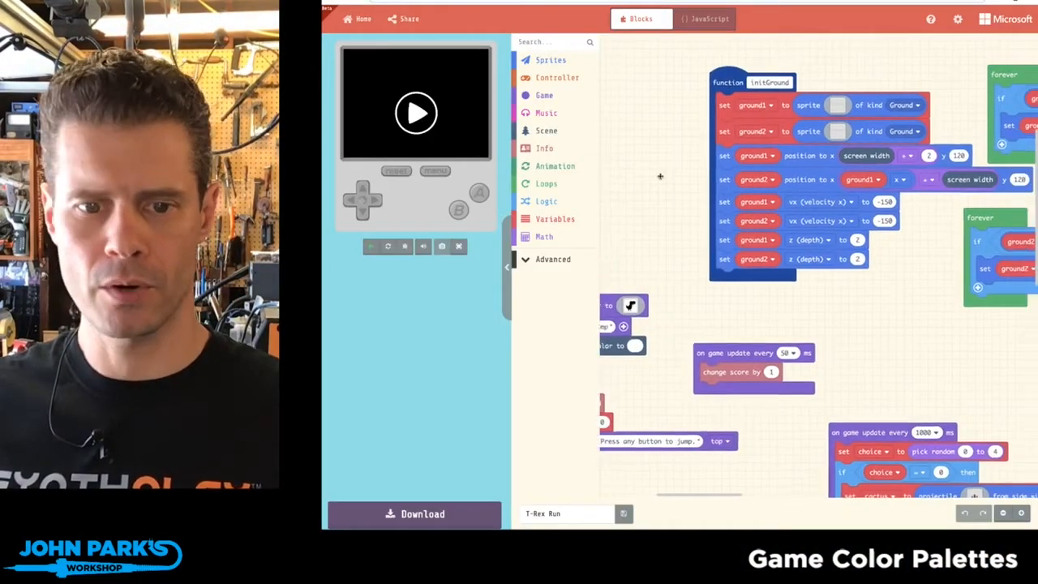
Open the initGround ground sprite thumbnail in the image editor.
left_click(416, 112)
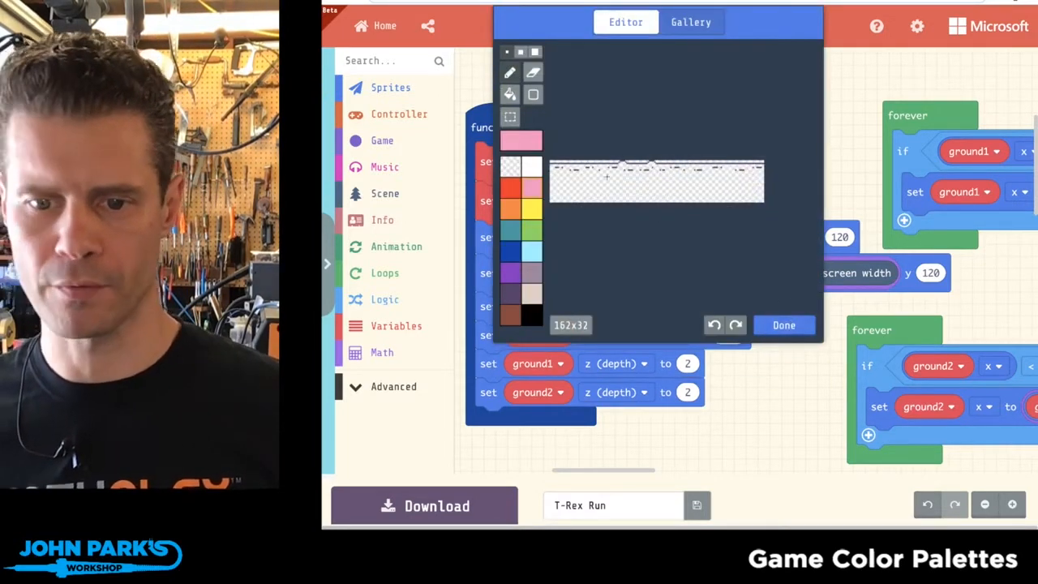
Close, reopen and close the ground image again, leaving it uncoloured.
left_click(782, 324)
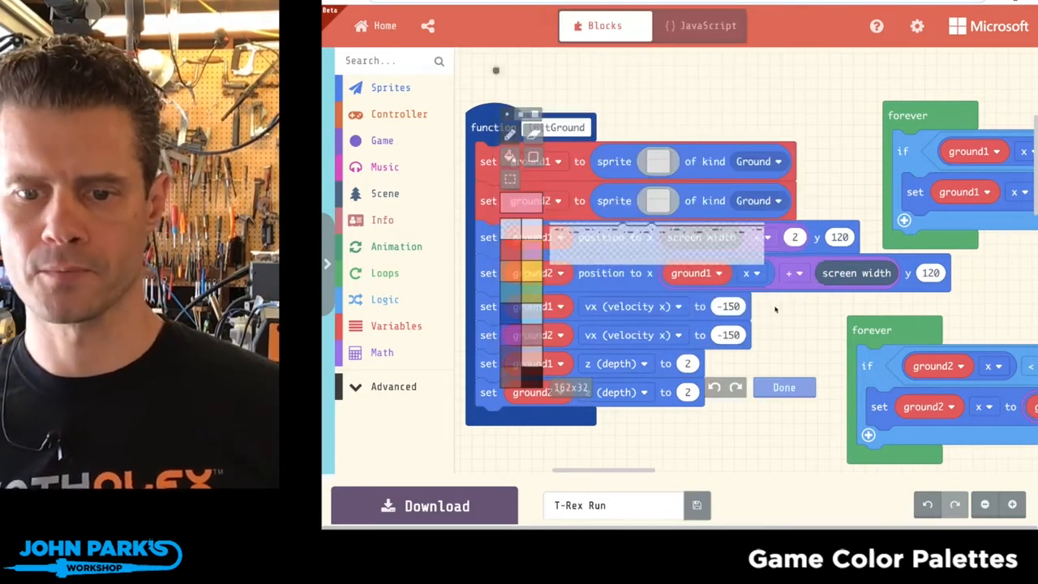
left_click(658, 161)
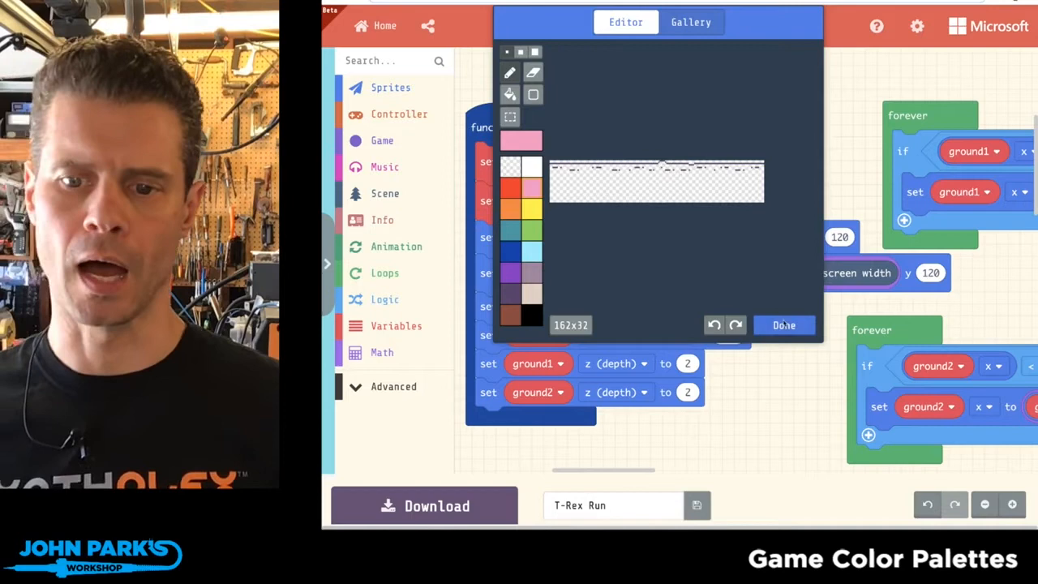
left_click(784, 324)
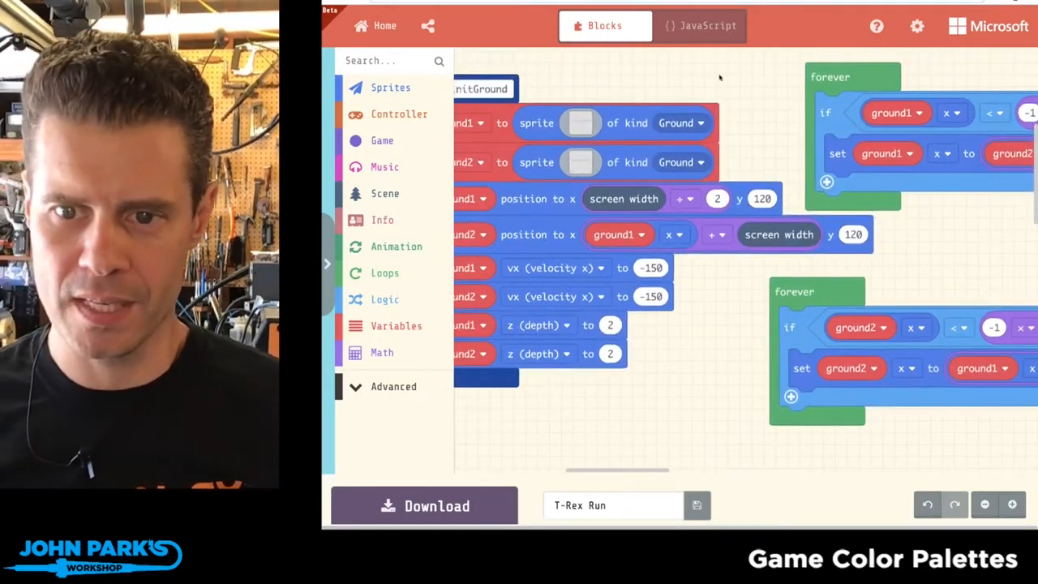
Fill ground1's ground line with red in the sprite editor and close it.
left_click(581, 122)
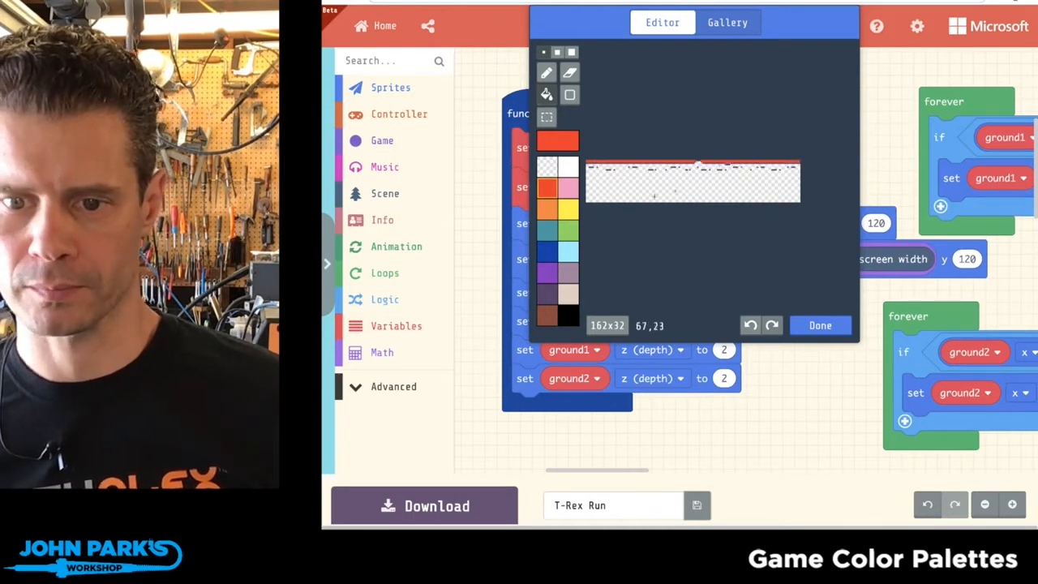
left_click(692, 180)
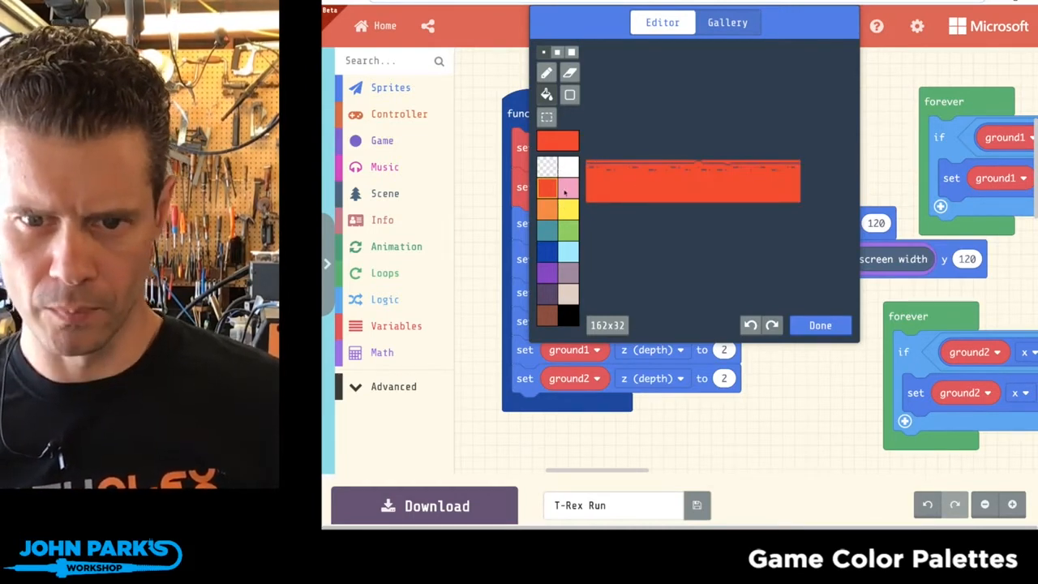
left_click(819, 325)
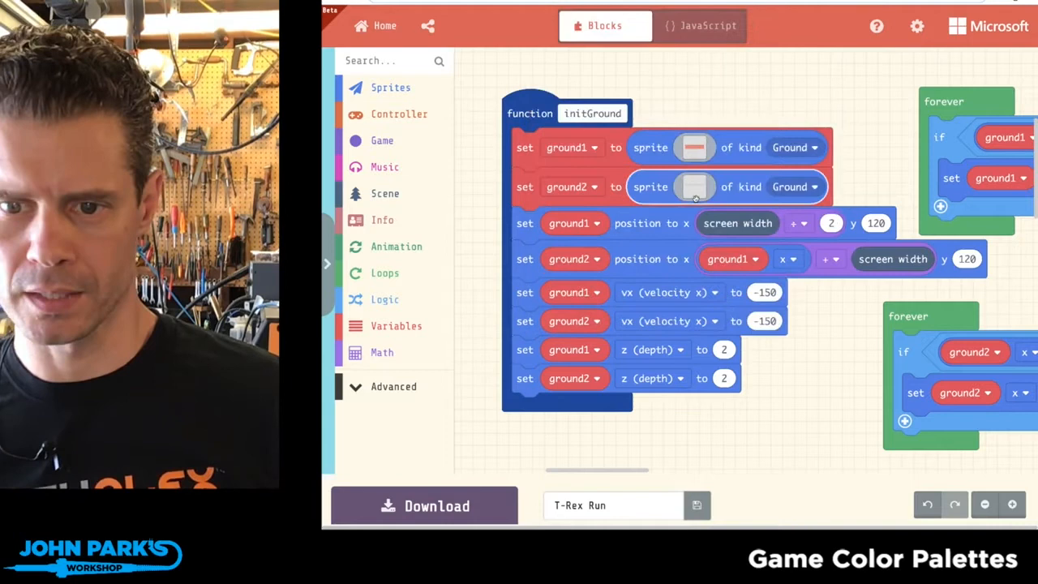
Fill ground2's ground line with dark blue in the sprite editor.
left_click(694, 186)
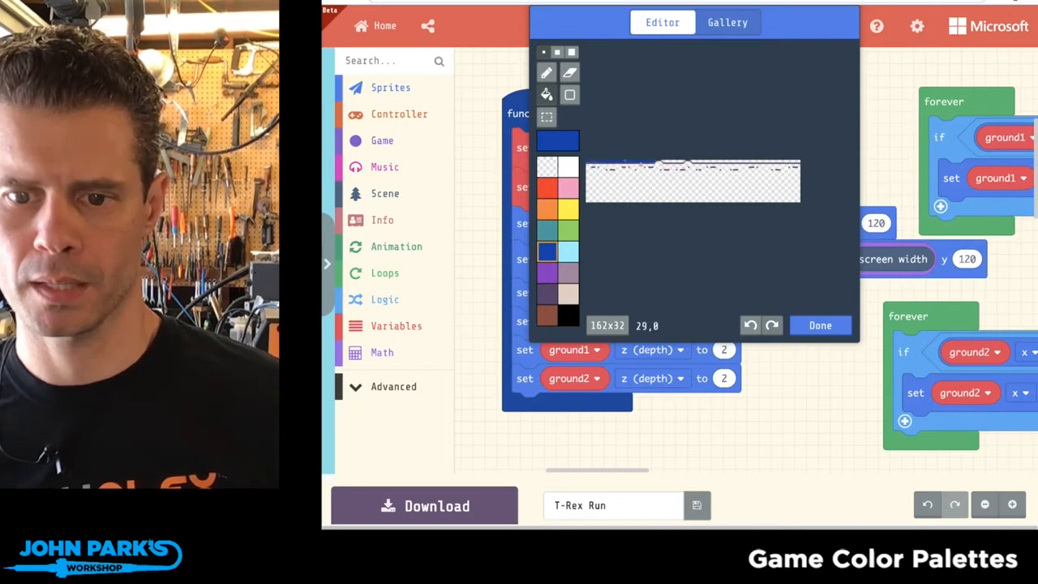
mouse_move(689, 190)
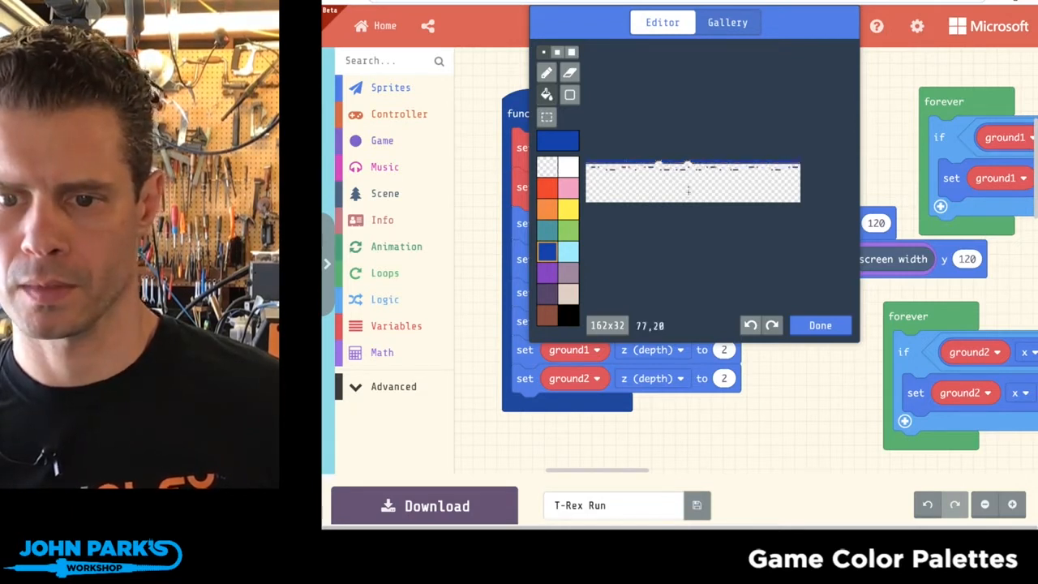
left_click(820, 325)
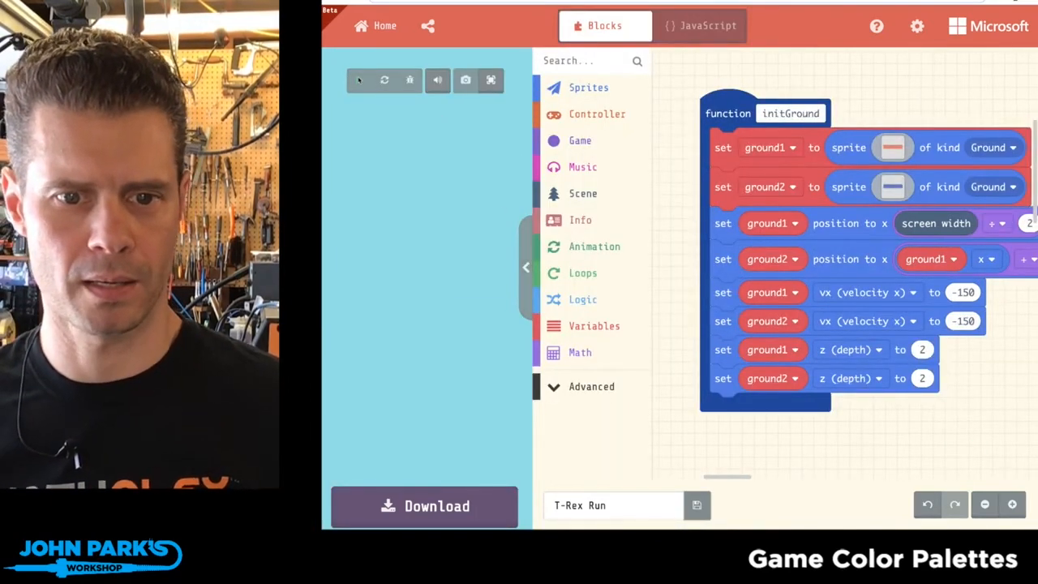
Launch T-Rex Run in the simulator and start playing with the recoloured ground.
left_click(359, 80)
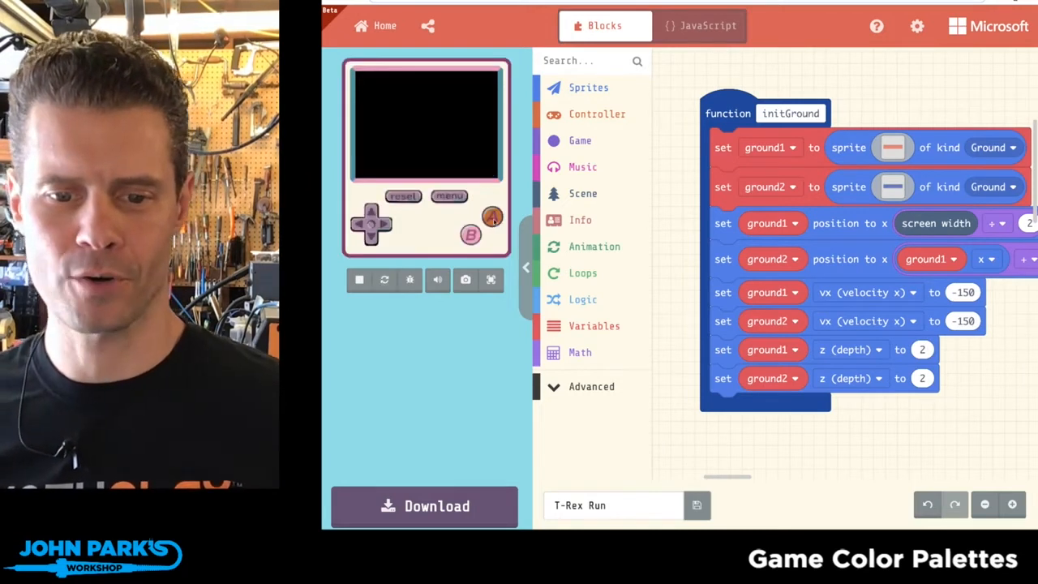
left_click(384, 279)
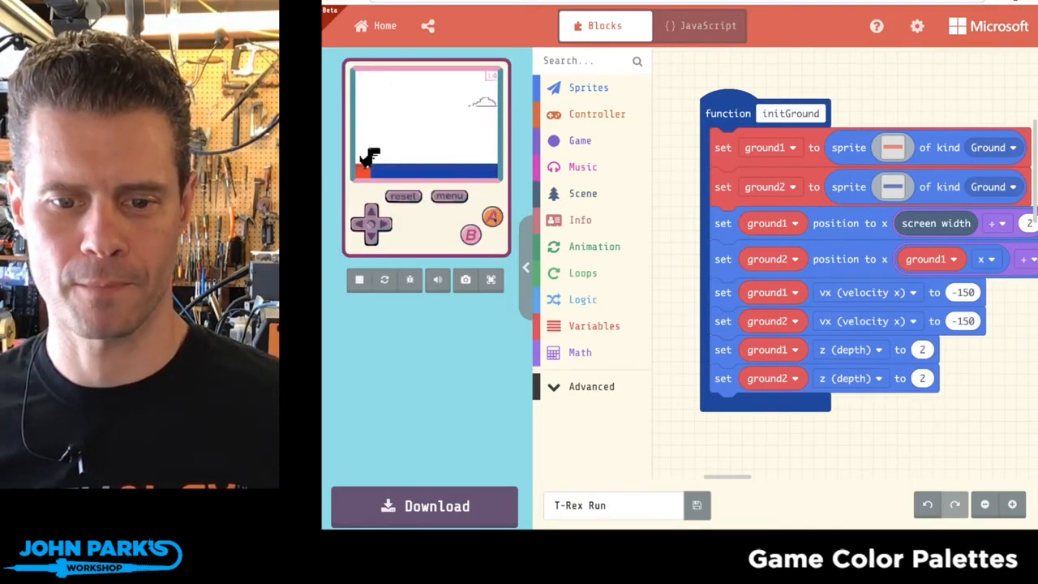